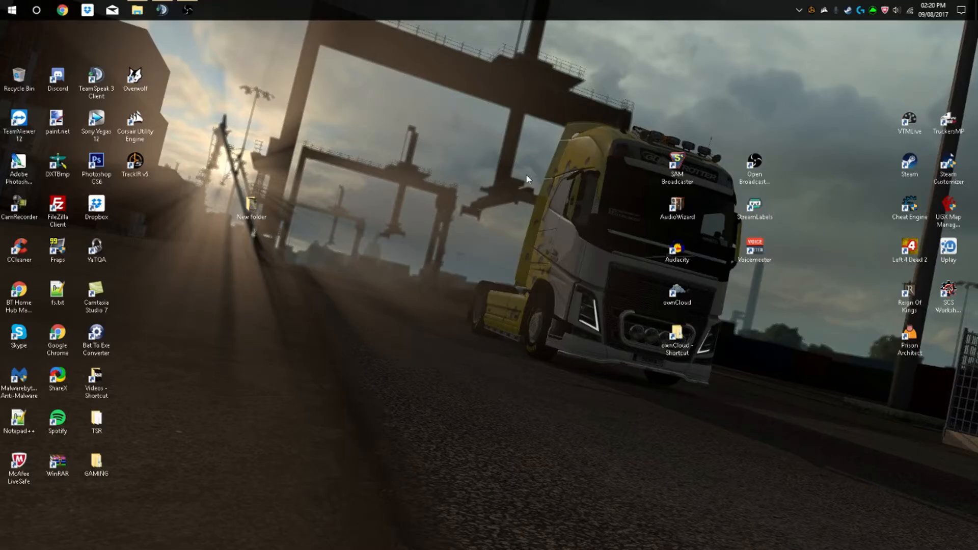
pyautogui.moveTo(436, 161)
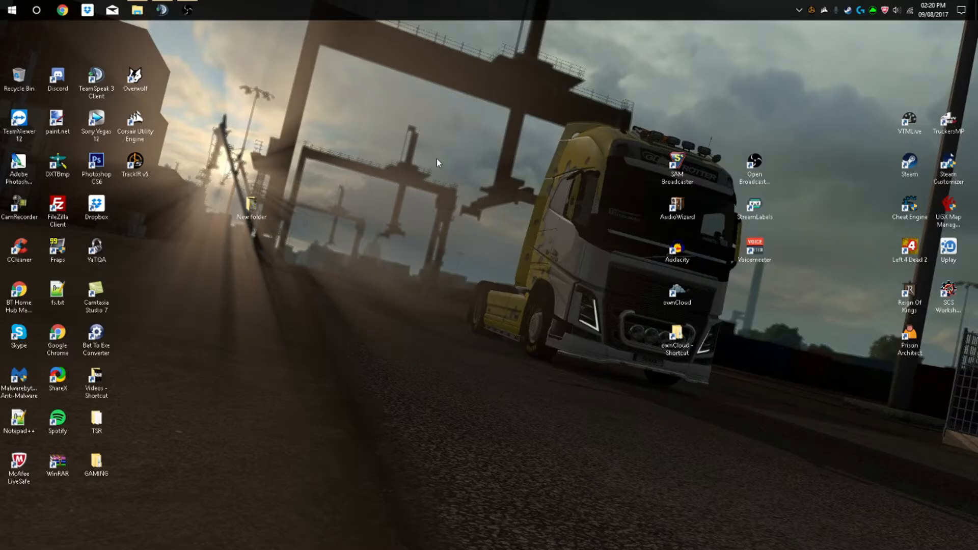
pyautogui.moveTo(330, 126)
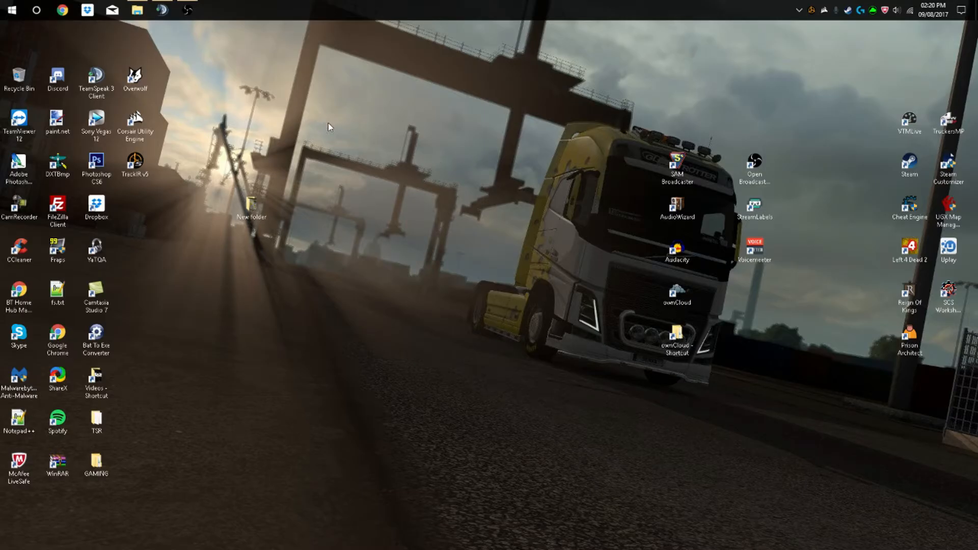
pyautogui.moveTo(336, 120)
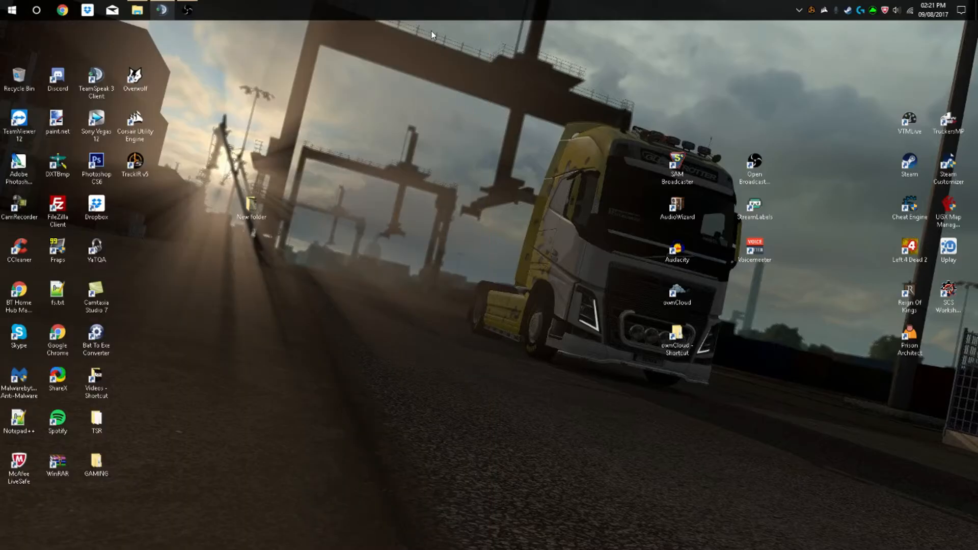
# Navigate into the inner tsrvtcgui folder and select TSRVTC_Launcher.exe.
pyautogui.click(135, 10)
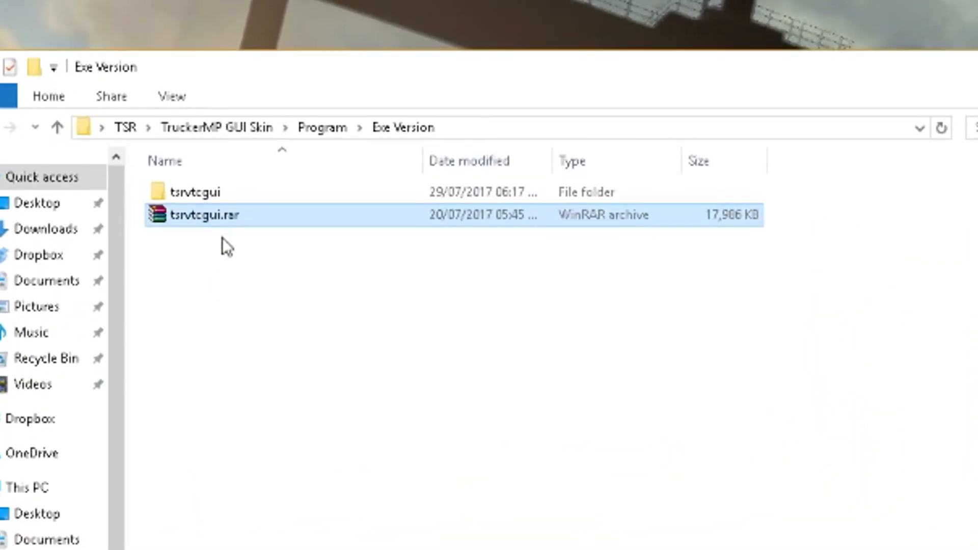
pyautogui.moveTo(379, 375)
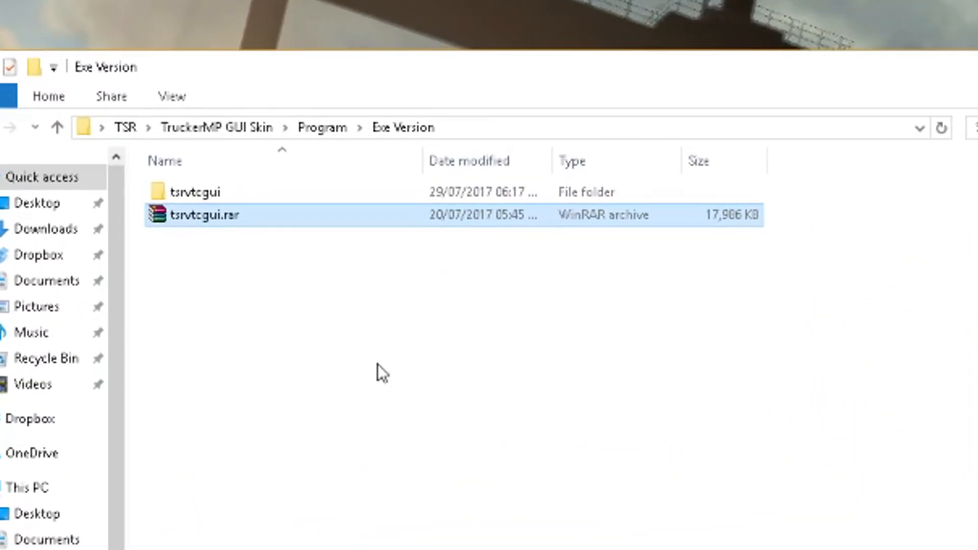
pyautogui.moveTo(397, 375)
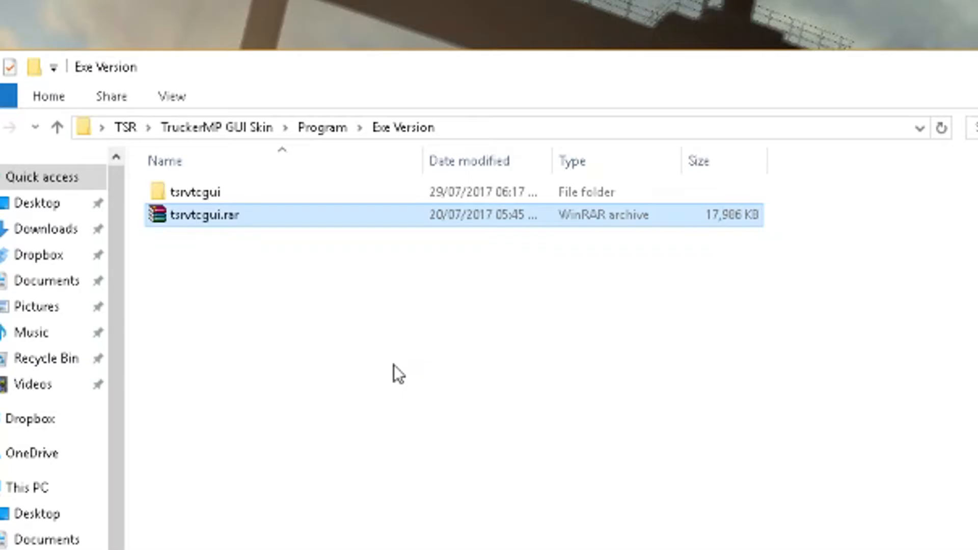
pyautogui.moveTo(416, 308)
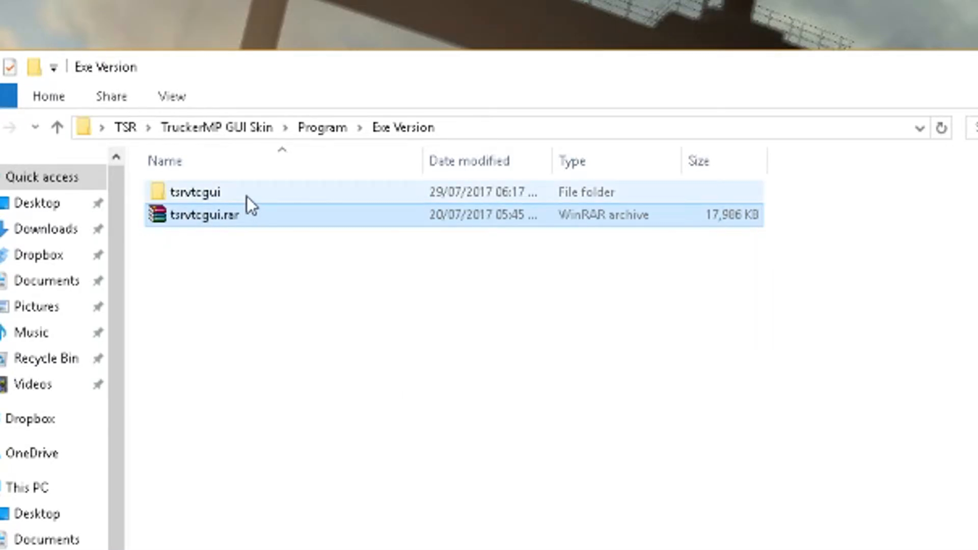
pyautogui.click(193, 191)
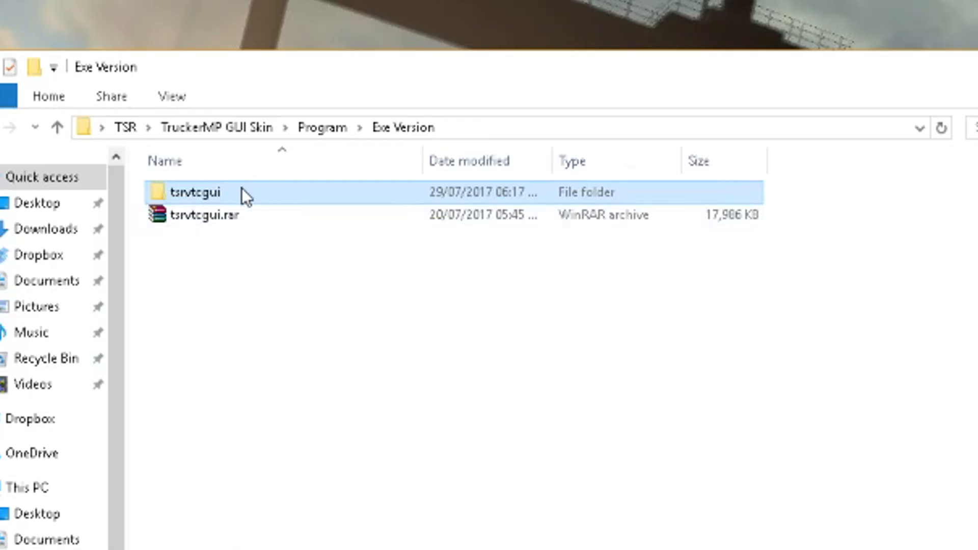
pyautogui.doubleClick(194, 193)
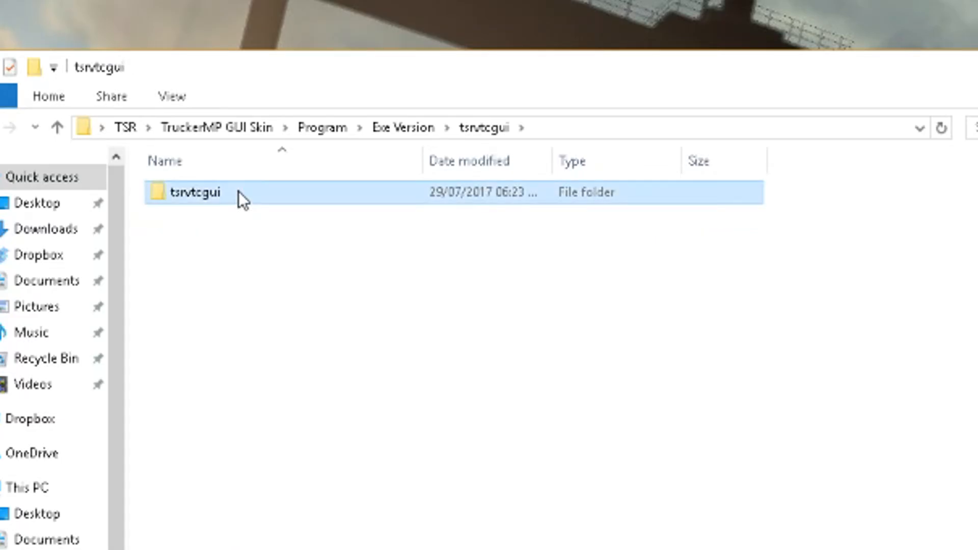
pyautogui.doubleClick(192, 192)
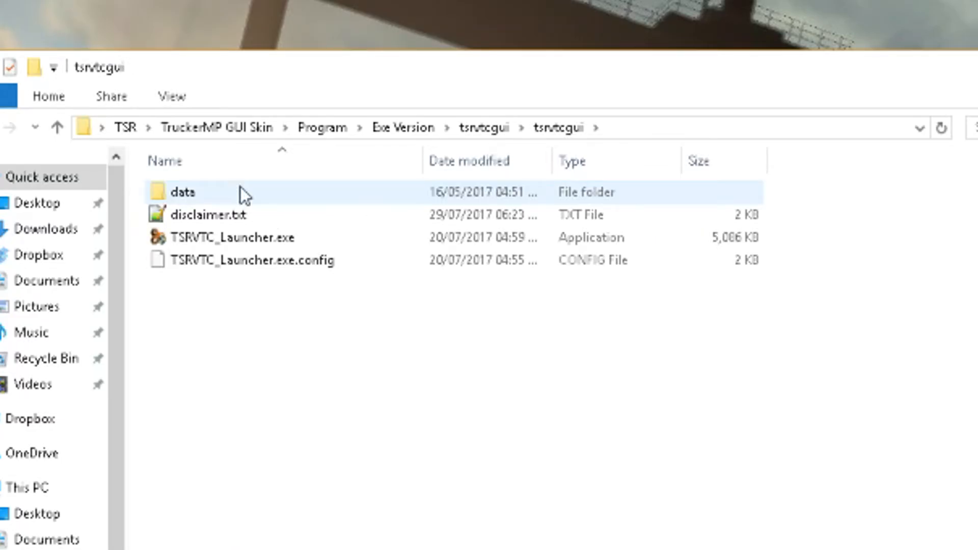
pyautogui.click(228, 238)
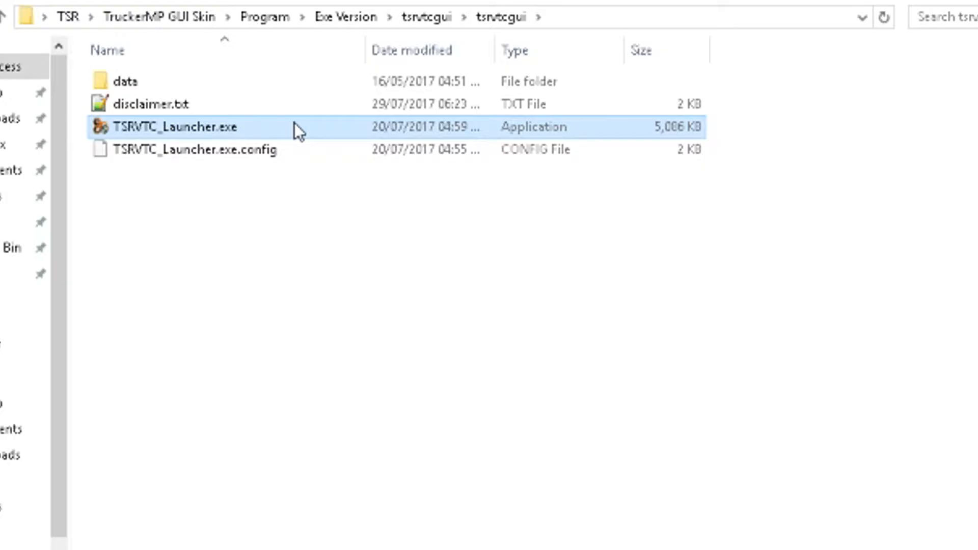
# Run TSRVTC_Launcher.exe and approve the User Account Control prompt.
pyautogui.doubleClick(168, 128)
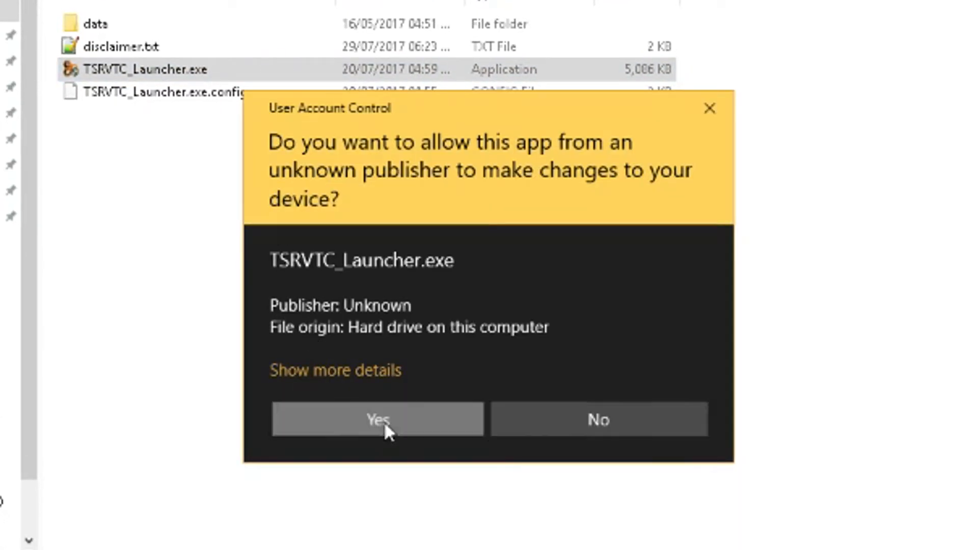
pyautogui.click(377, 419)
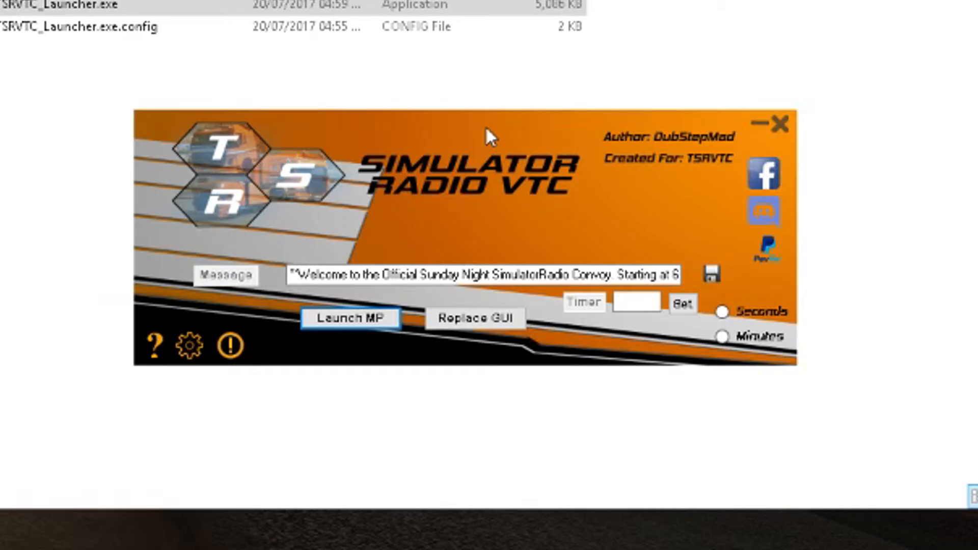
pyautogui.moveTo(316, 145)
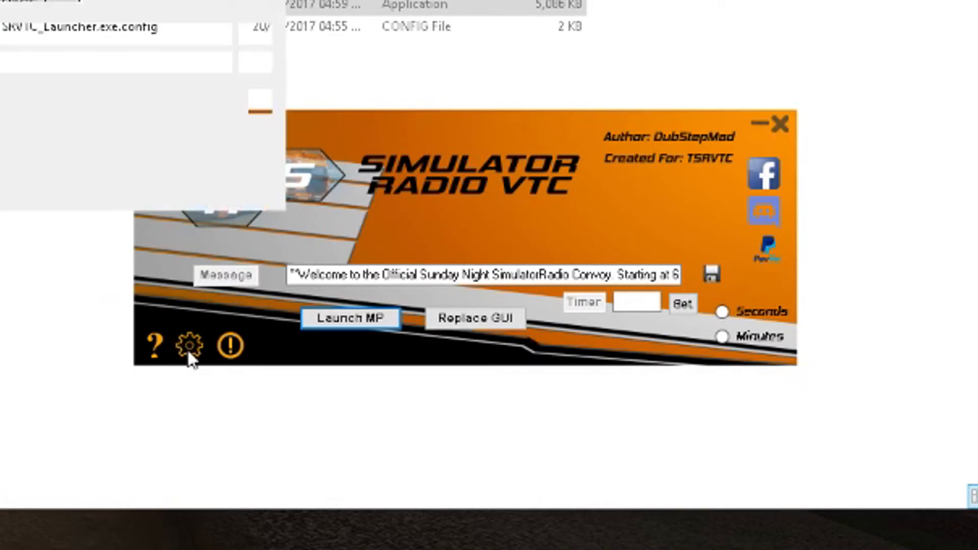
# Open the Settings Menu and start browsing for the Launcher Folder.
pyautogui.click(188, 346)
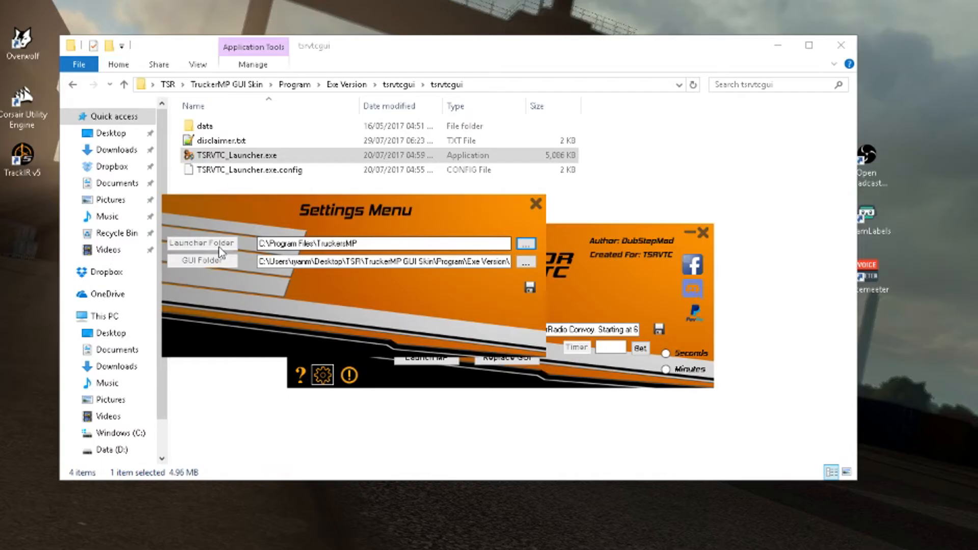
pyautogui.click(377, 244)
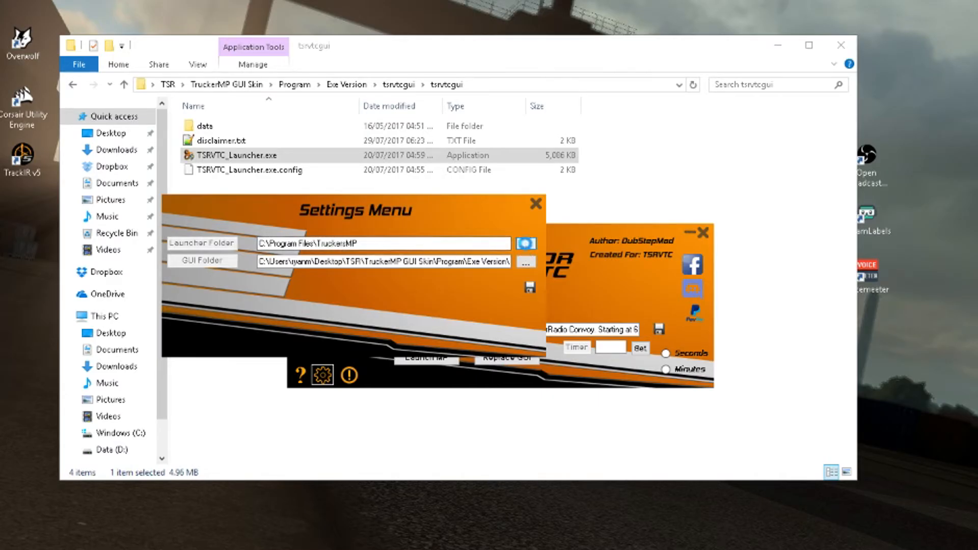
pyautogui.click(526, 261)
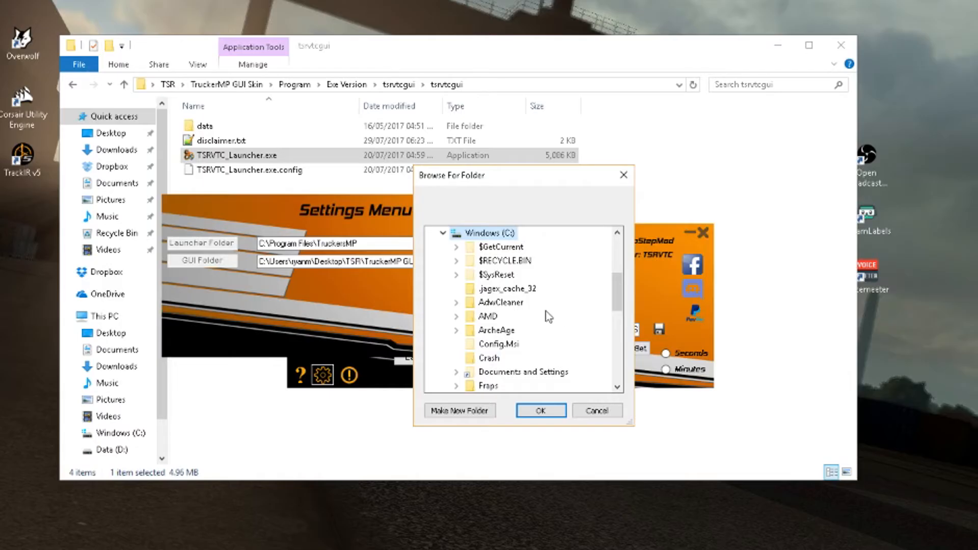
# Choose Program Files > TruckersMP as the launcher folder and confirm.
pyautogui.scroll(-3)
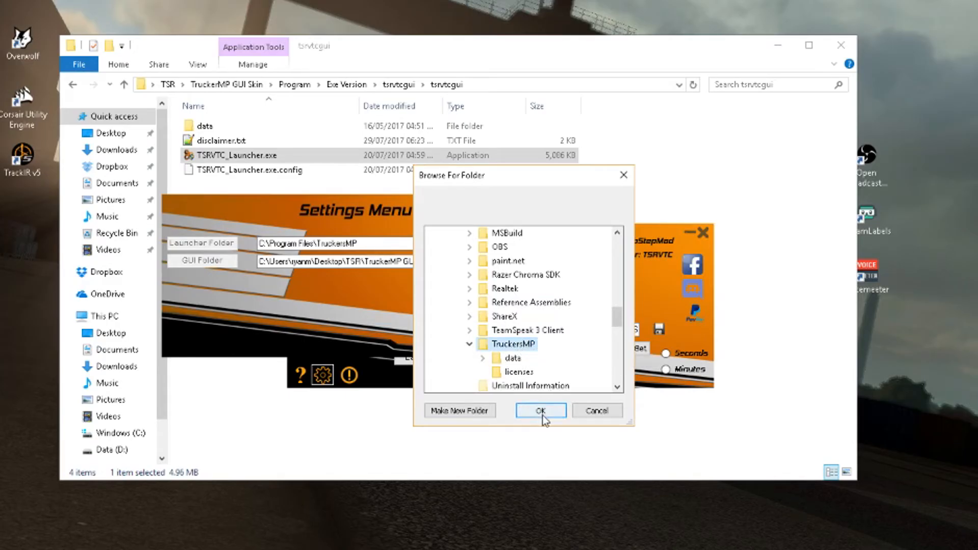
pyautogui.click(540, 409)
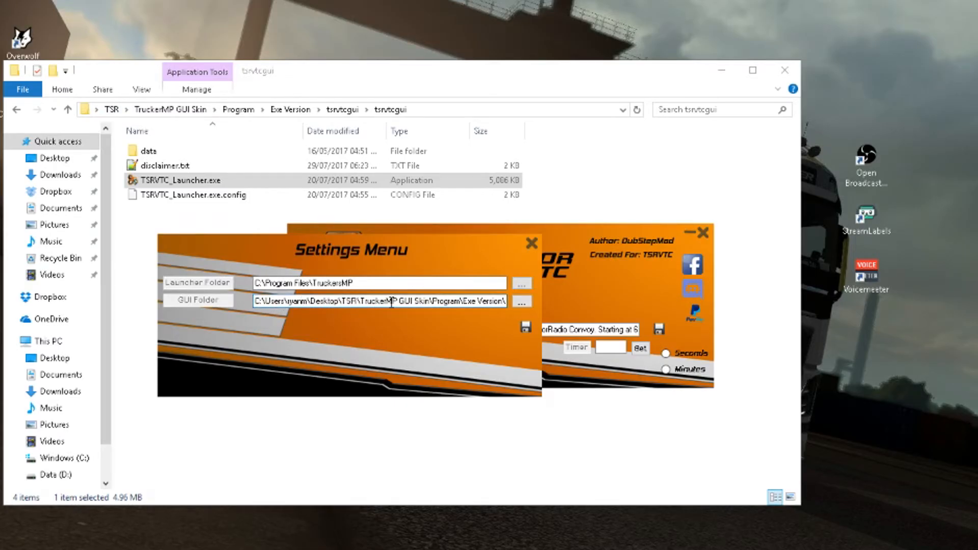
# Make the GUI Folder path end in Exe Version\tsrvtcgui\tsrvtcgui, matching Explorer.
pyautogui.doubleClick(393, 301)
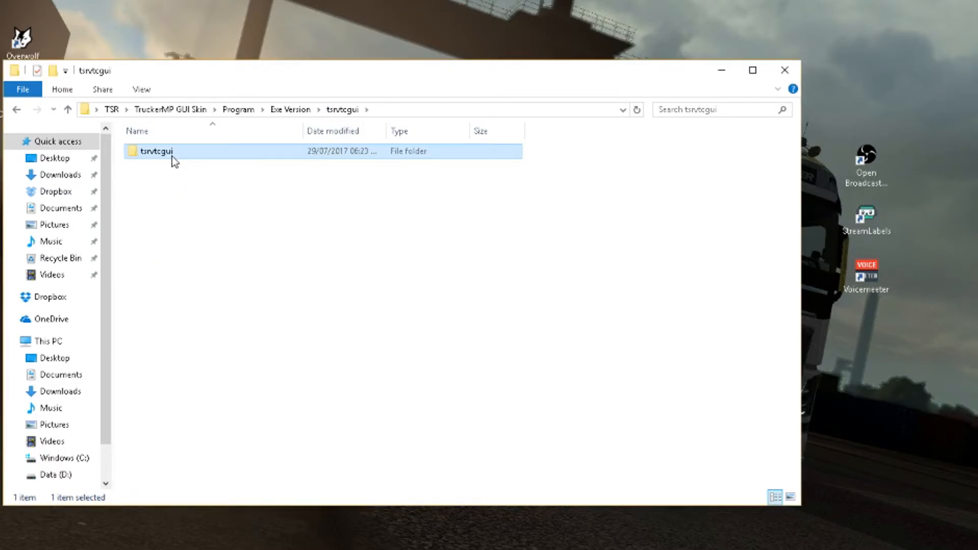
pyautogui.doubleClick(153, 151)
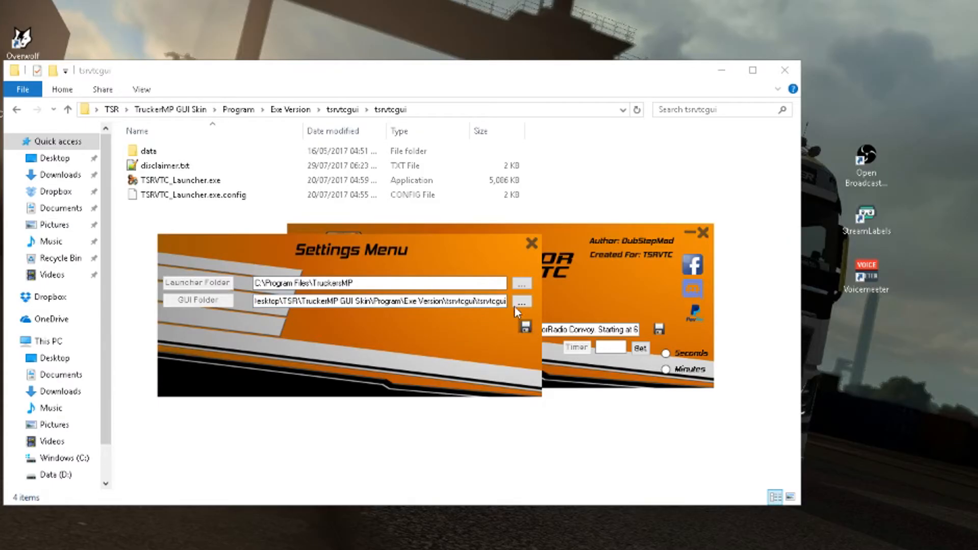
pyautogui.moveTo(534, 245)
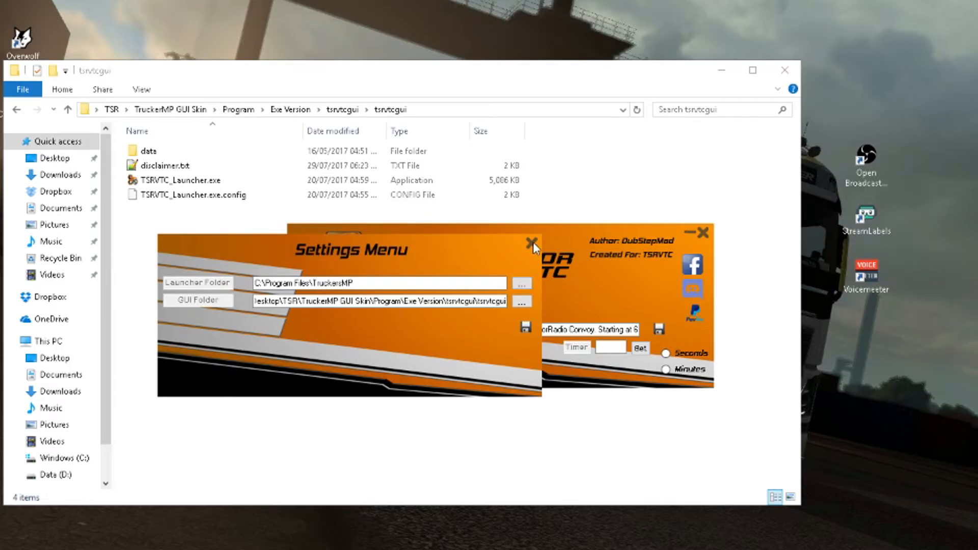
# Close the Settings Menu and launch the TruckersMP multiplayer client.
pyautogui.click(529, 243)
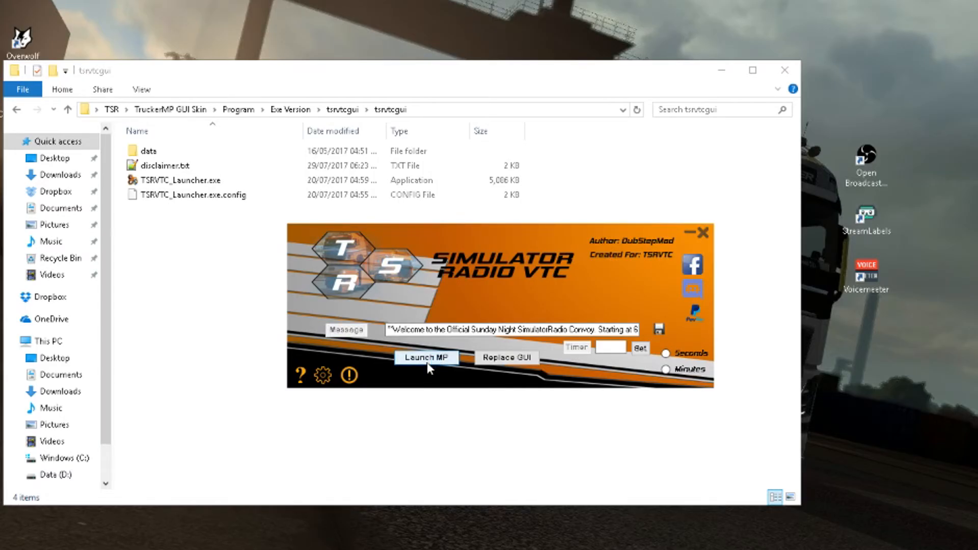
pyautogui.click(425, 358)
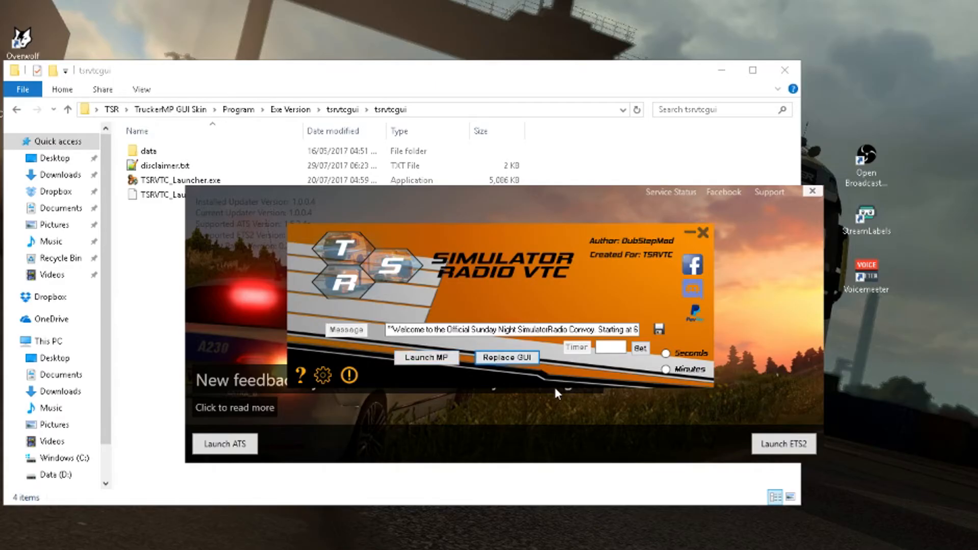
pyautogui.moveTo(550, 422)
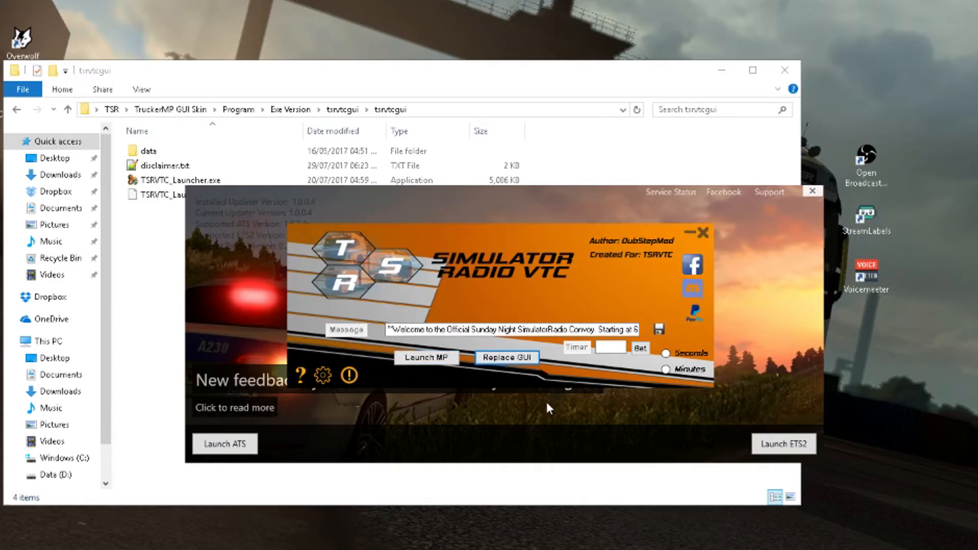
pyautogui.moveTo(536, 417)
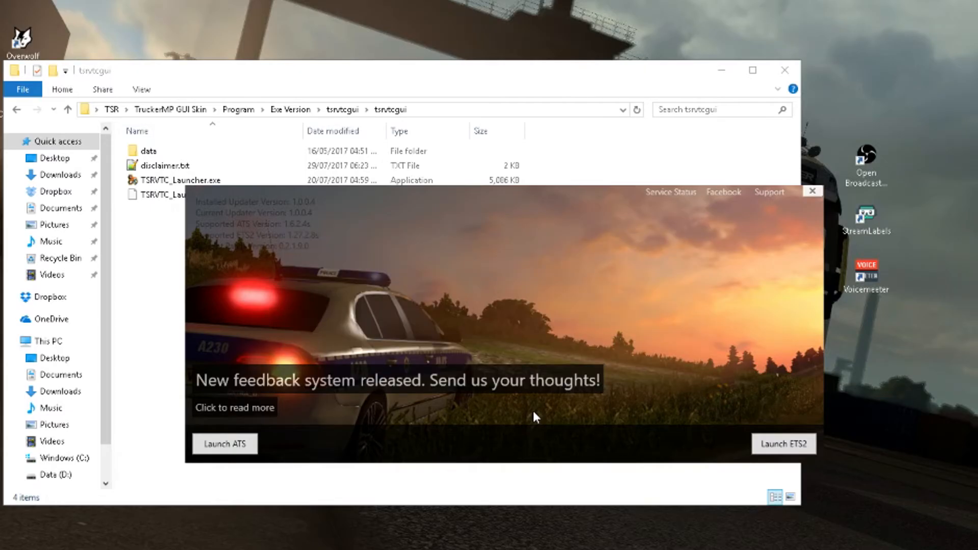
pyautogui.moveTo(740, 434)
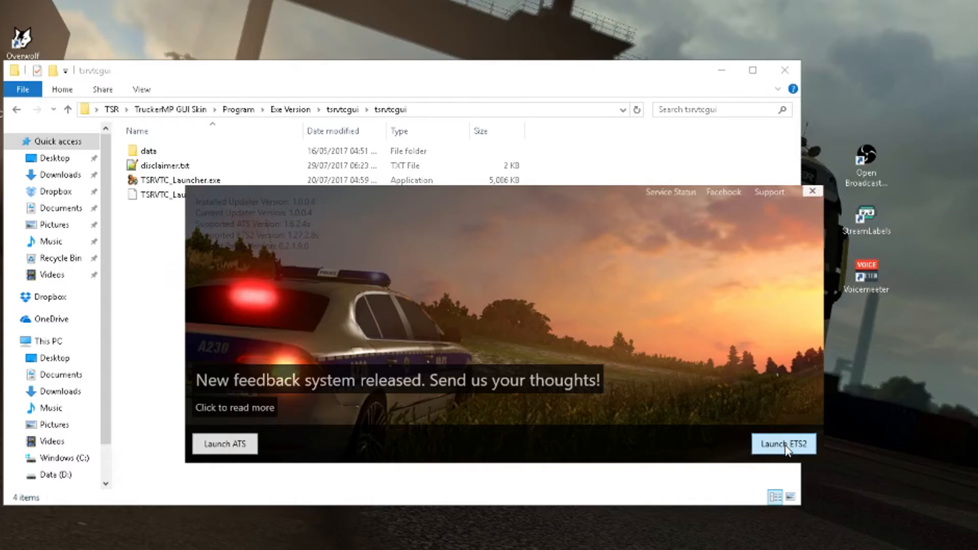
pyautogui.moveTo(713, 389)
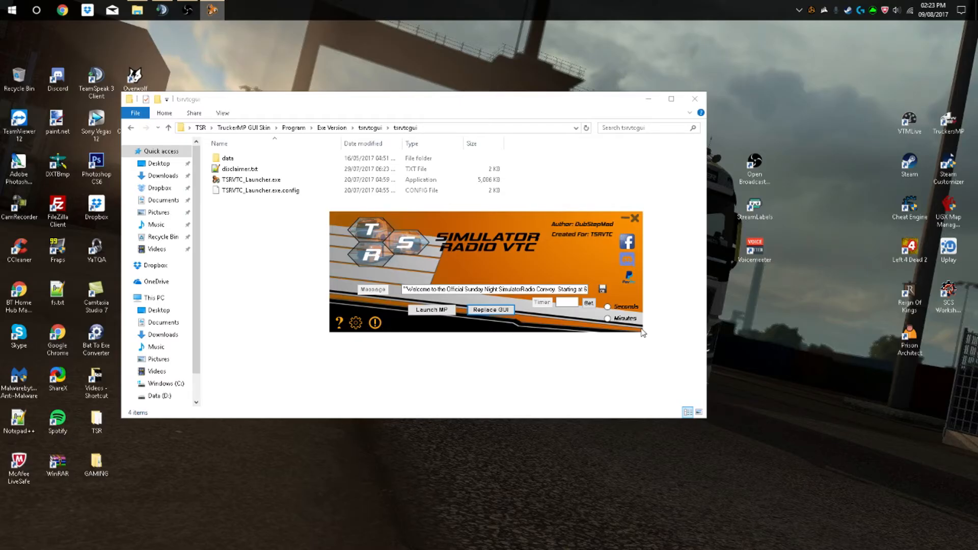
# Start Euro Truck Simulator 2 via Launch ETS2 in the TruckersMP launcher.
pyautogui.click(431, 310)
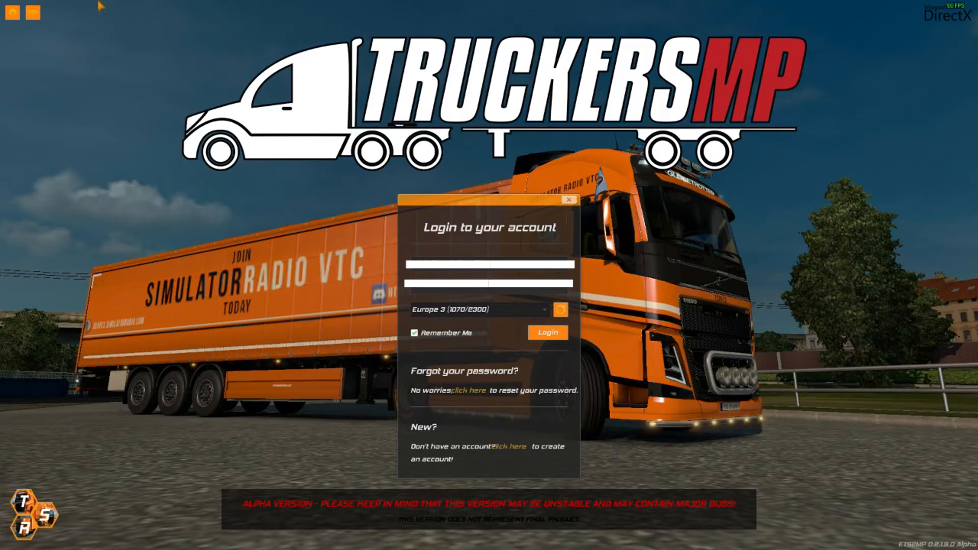
pyautogui.moveTo(23, 63)
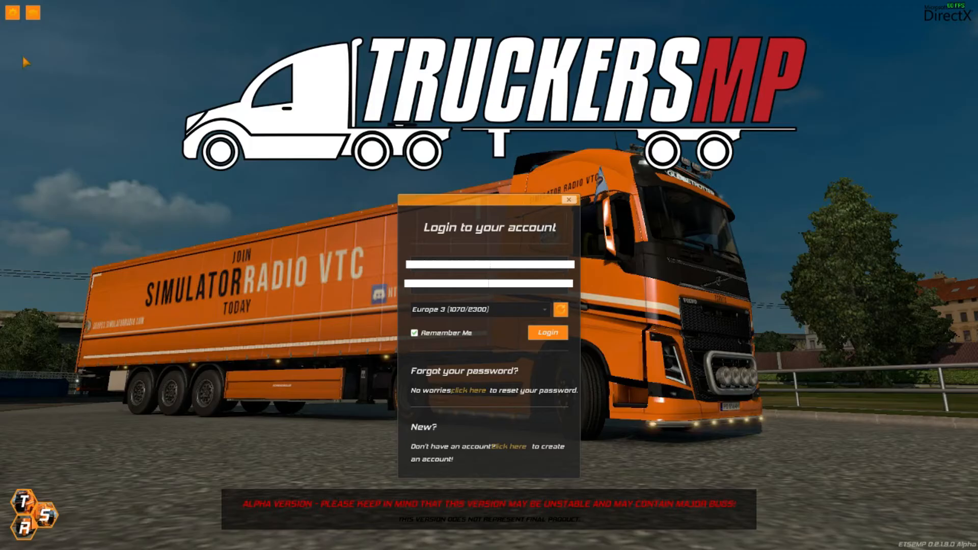
pyautogui.moveTo(136, 194)
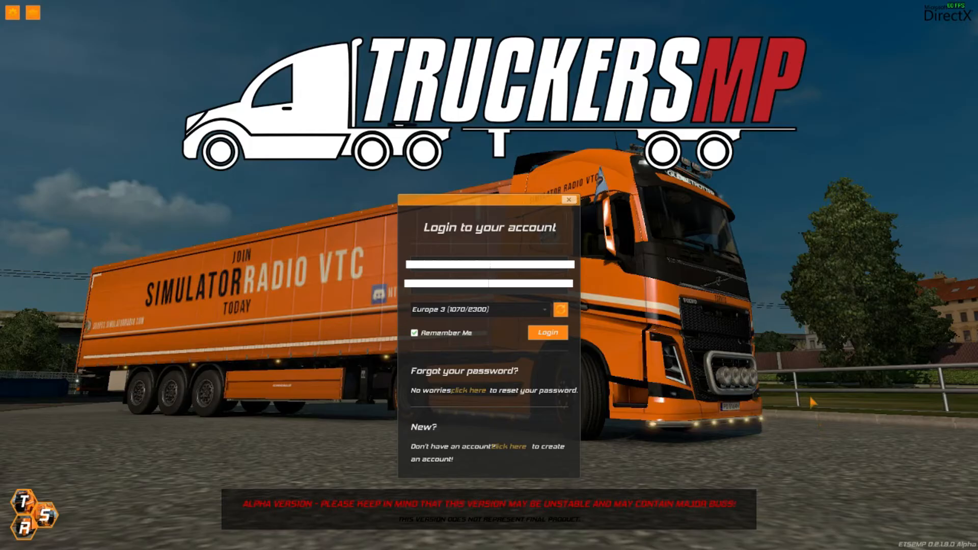
pyautogui.moveTo(376, 92)
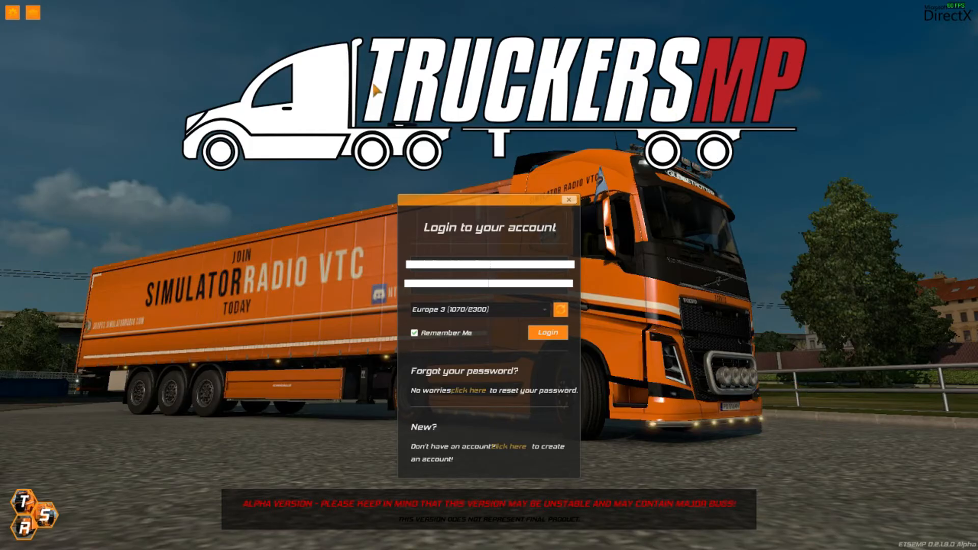
pyautogui.moveTo(454, 136)
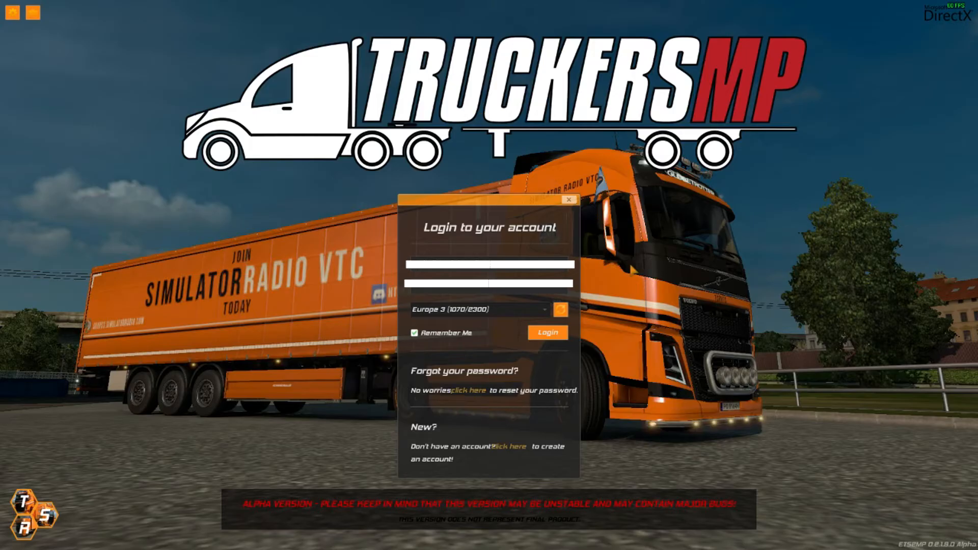
# Open the server list on the Simulator Radio themed TruckersMP login screen.
pyautogui.click(479, 310)
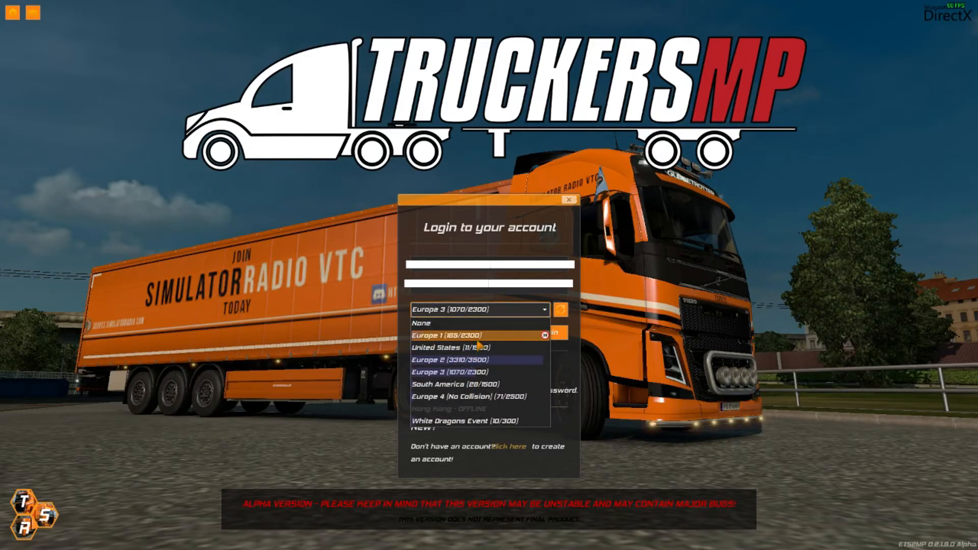
# Select the Europe 1 server and log in, arriving in the truck cab.
pyautogui.click(448, 335)
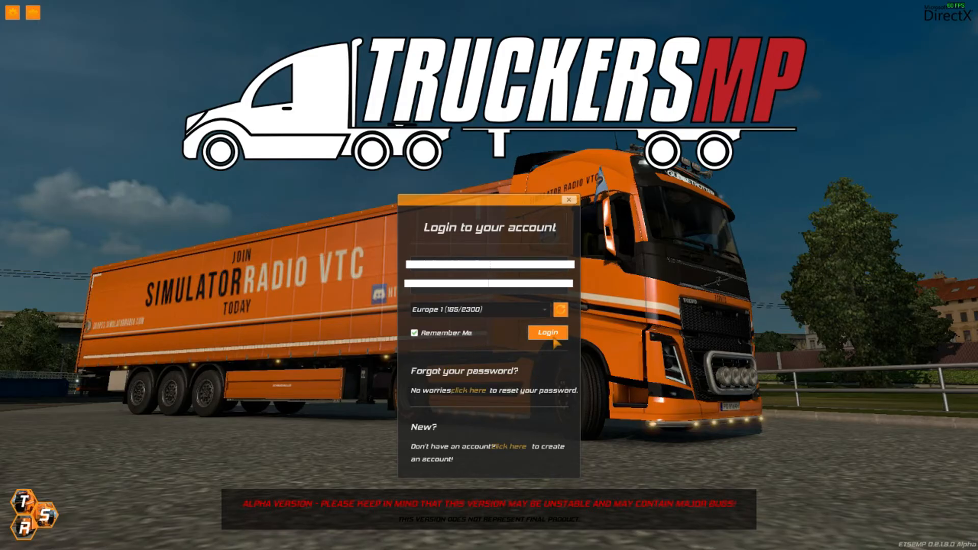
pyautogui.click(547, 332)
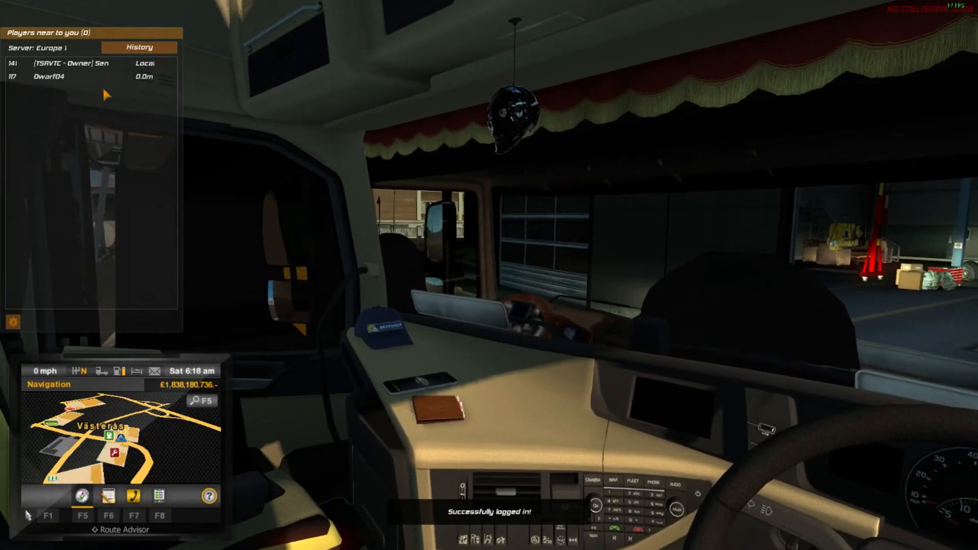
# Open the TruckersMP Settings window showing General options like player tag.
pyautogui.click(141, 47)
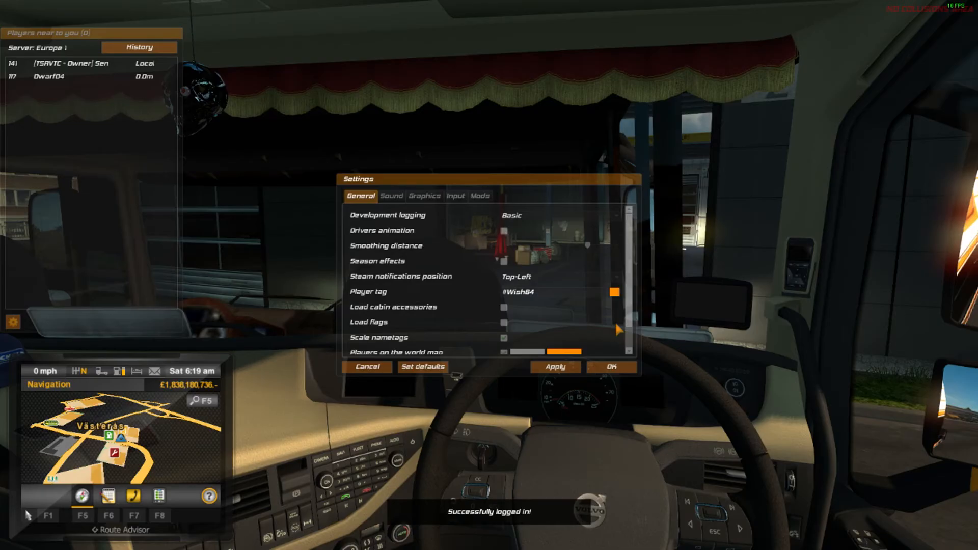
# Dismiss the multiplayer Settings window so the game can be quit back to the desktop.
pyautogui.click(611, 366)
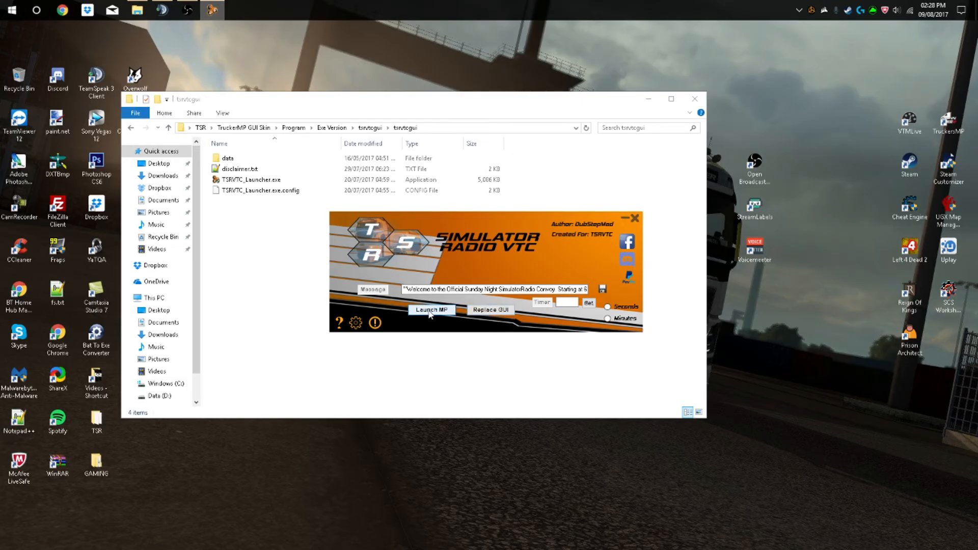
# Launch TruckersMP from the TSRVTC launcher via Launch MP.
pyautogui.click(431, 310)
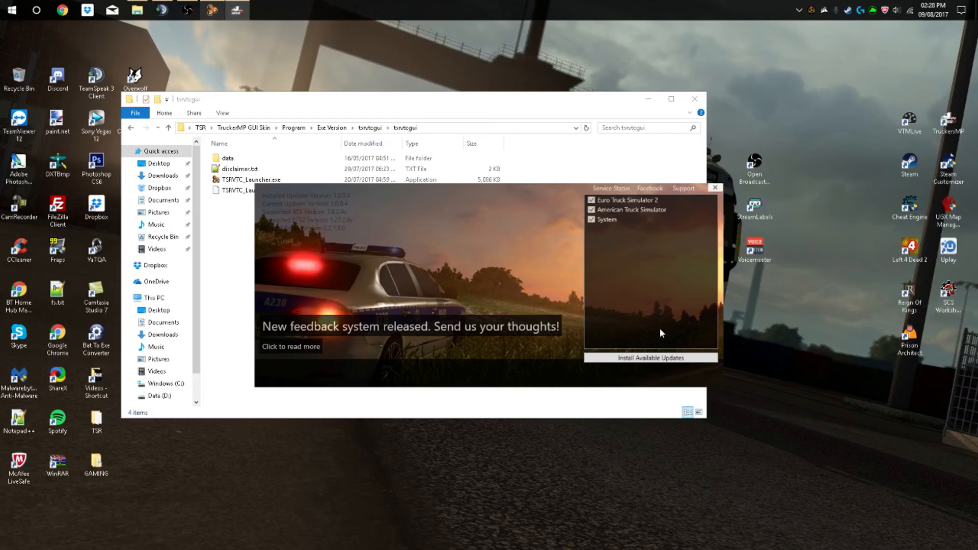
# Install the available TruckersMP updates and let the 19-file download run.
pyautogui.click(650, 357)
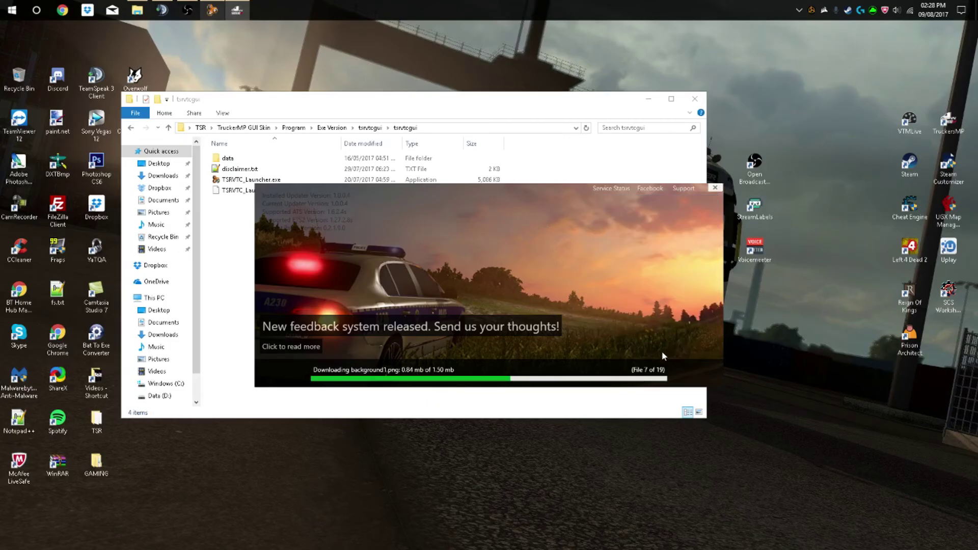
pyautogui.moveTo(626, 318)
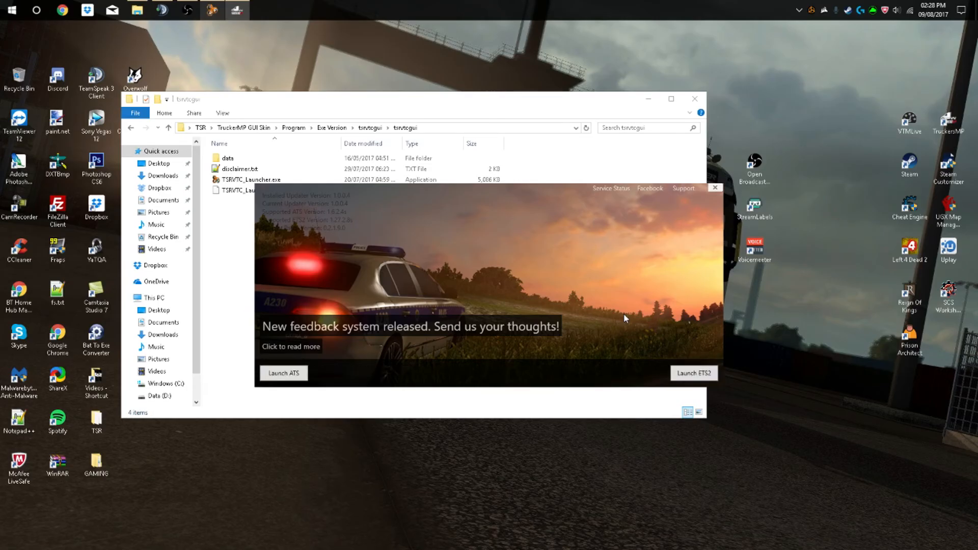
pyautogui.moveTo(523, 255)
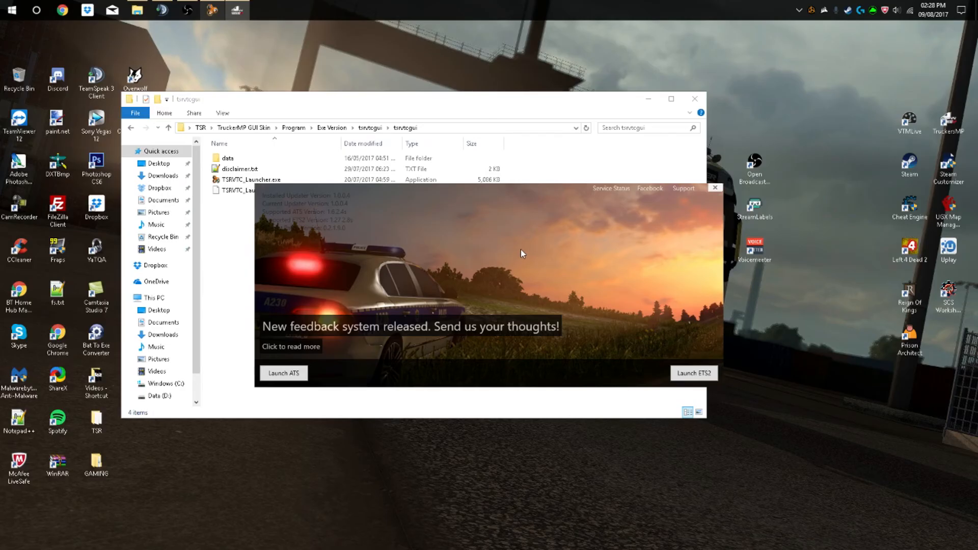